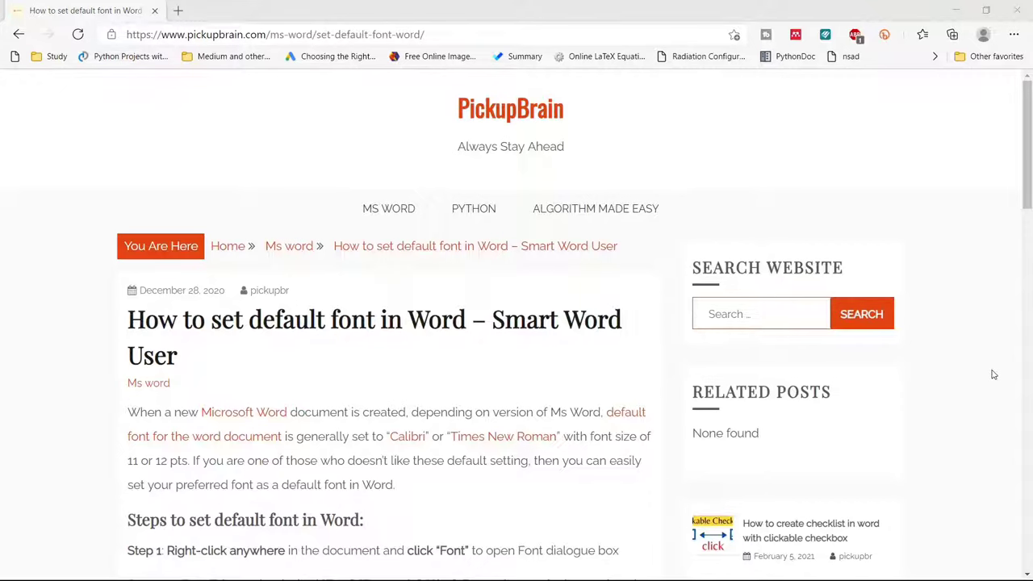
pyautogui.moveTo(3, 568)
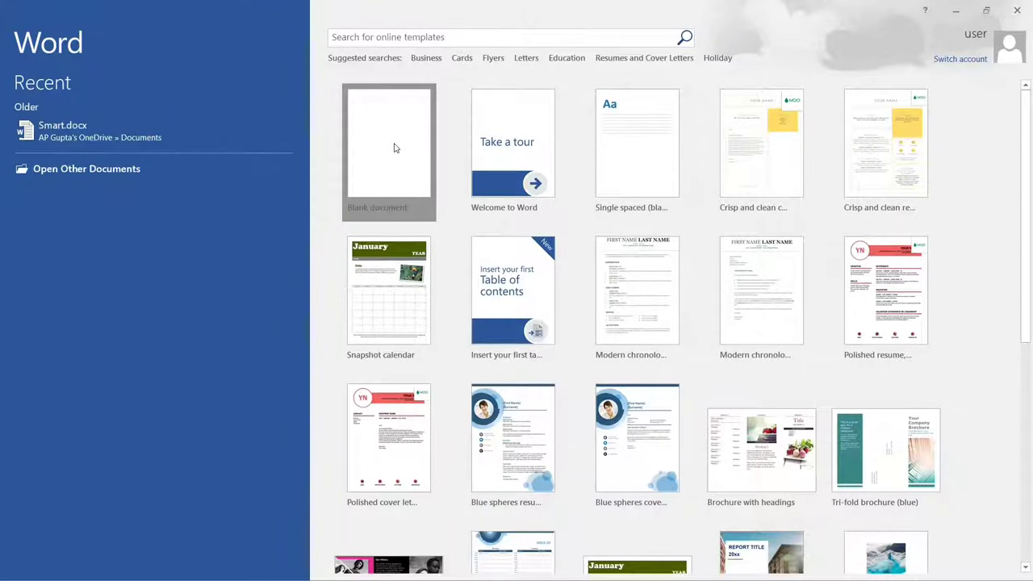
# - Start a new blank document, which still shows the Calibri 11 pt default
pyautogui.click(389, 151)
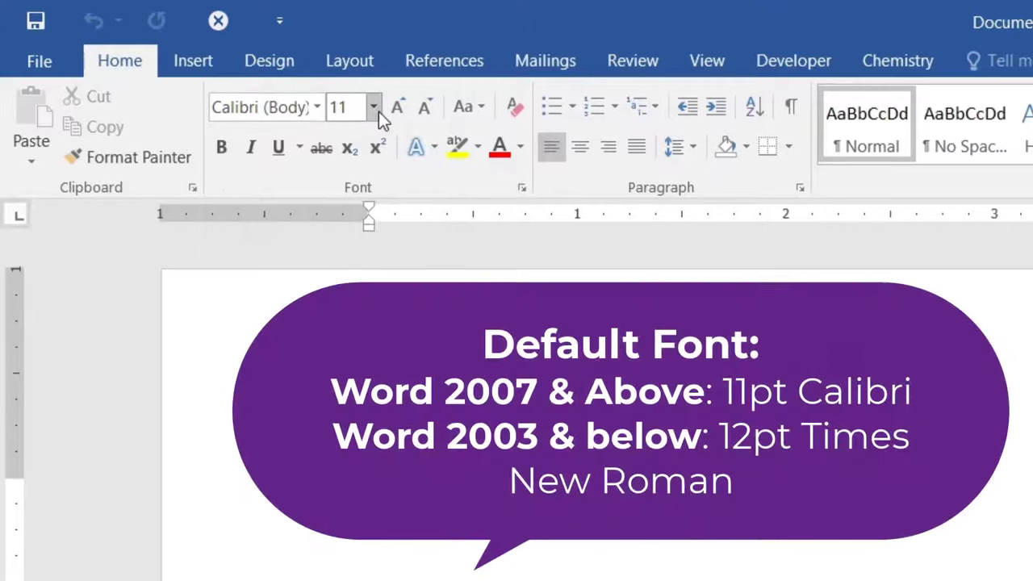
pyautogui.moveTo(352, 106)
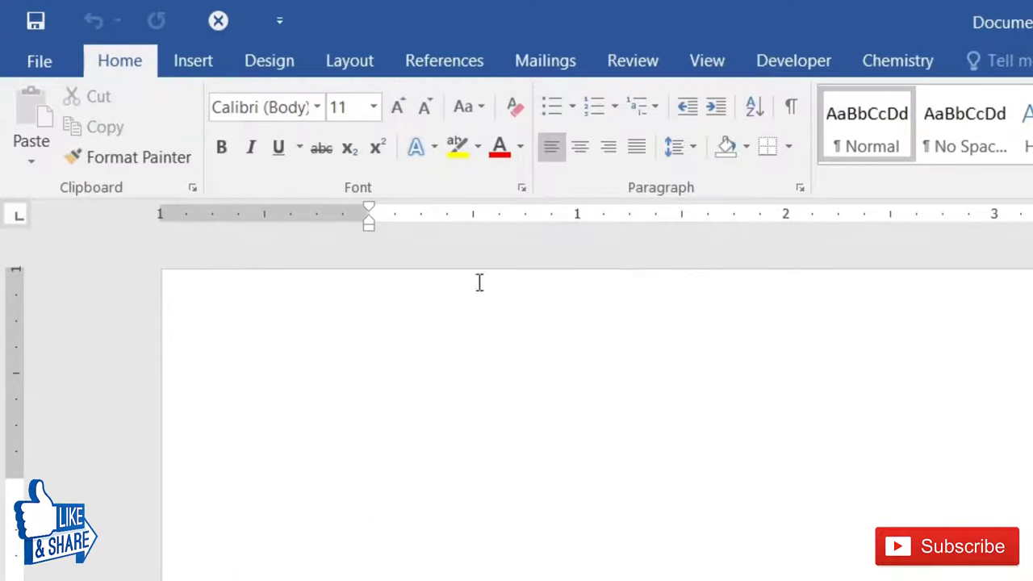
pyautogui.click(369, 497)
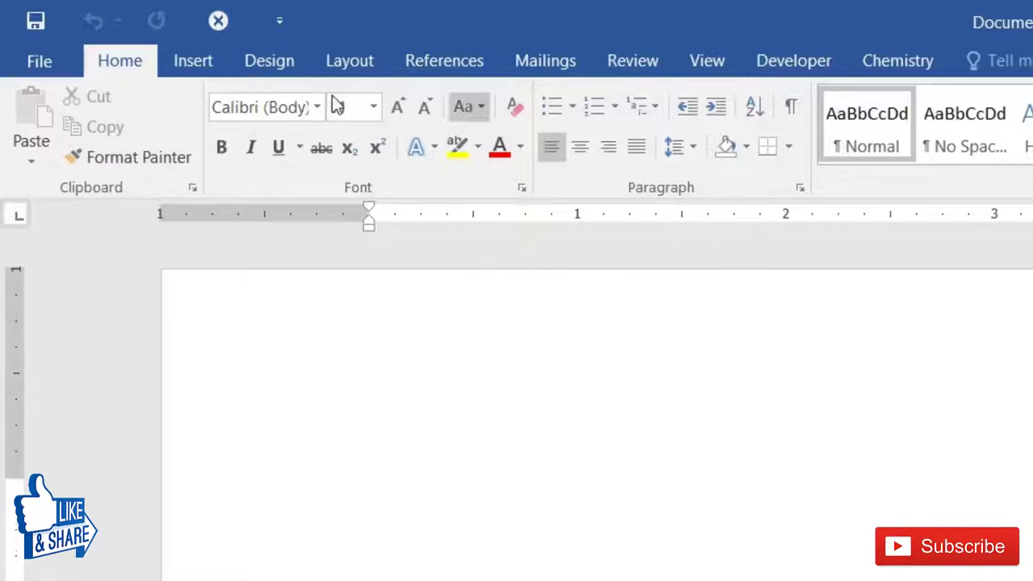
# - In the Font dialog, pick Cambria as the font and 12 as the size
pyautogui.click(522, 187)
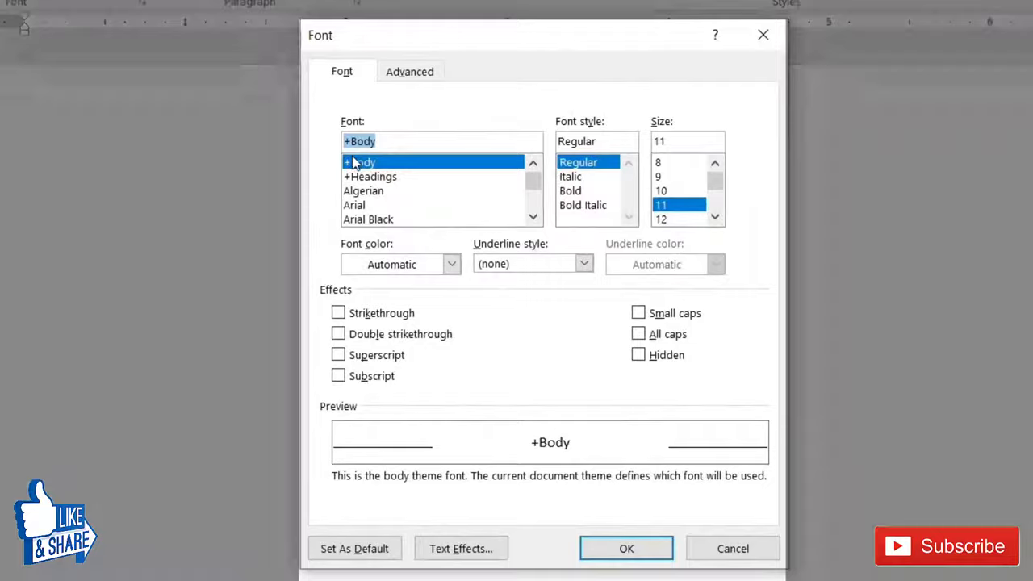
pyautogui.moveTo(424, 146)
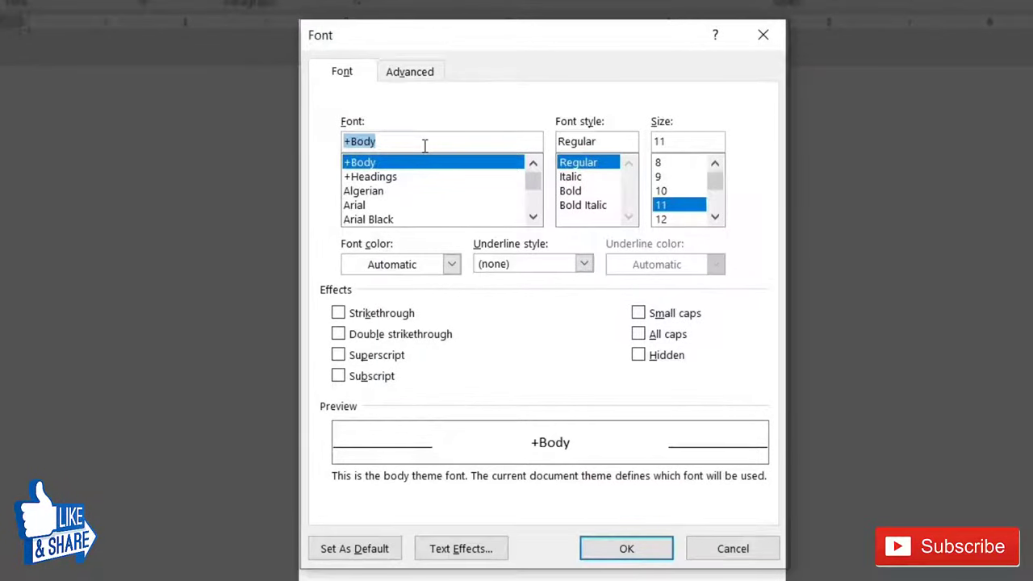
pyautogui.write('cambri')
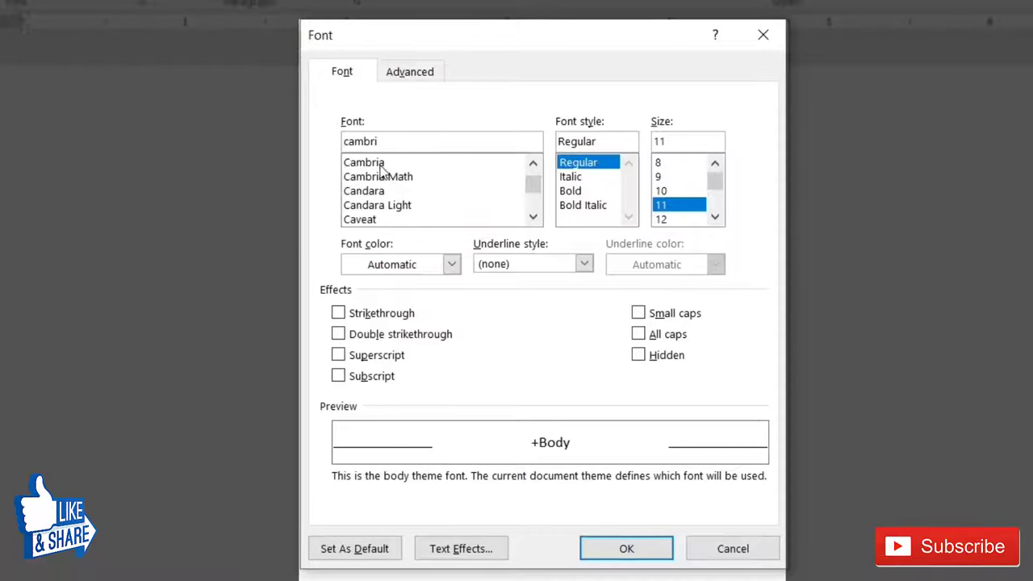
pyautogui.click(365, 161)
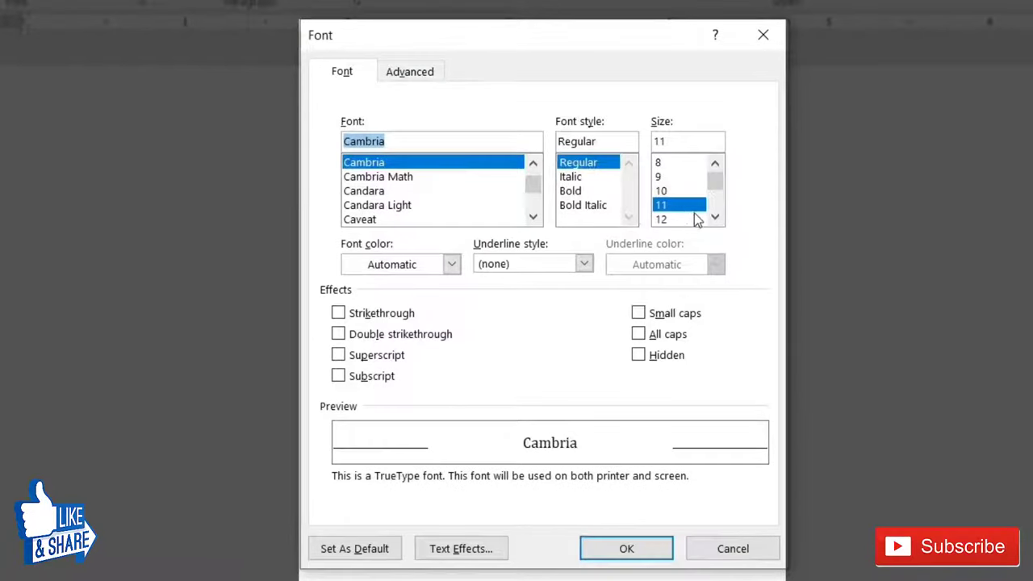
pyautogui.click(662, 204)
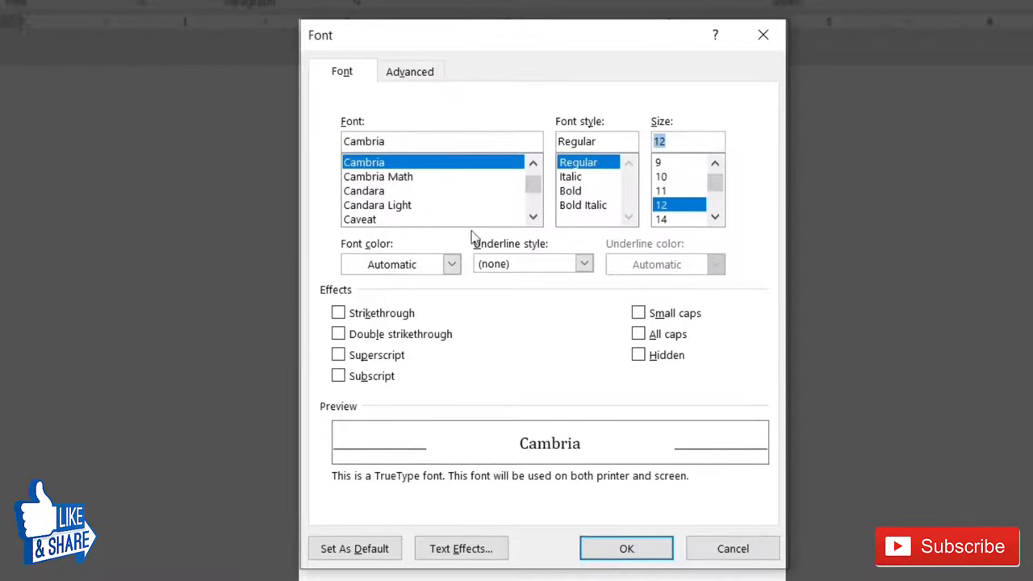
pyautogui.moveTo(484, 272)
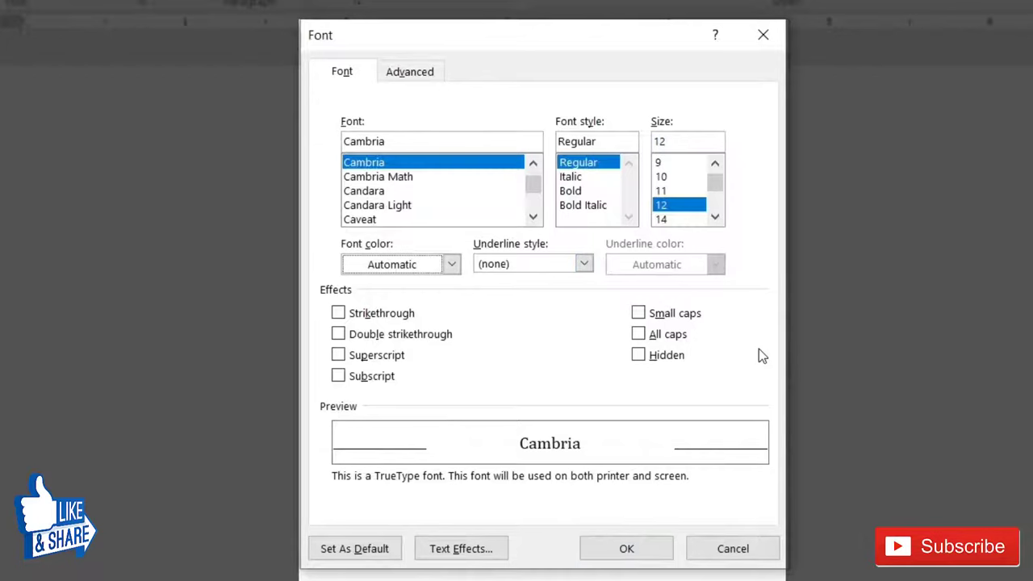
pyautogui.moveTo(694, 228)
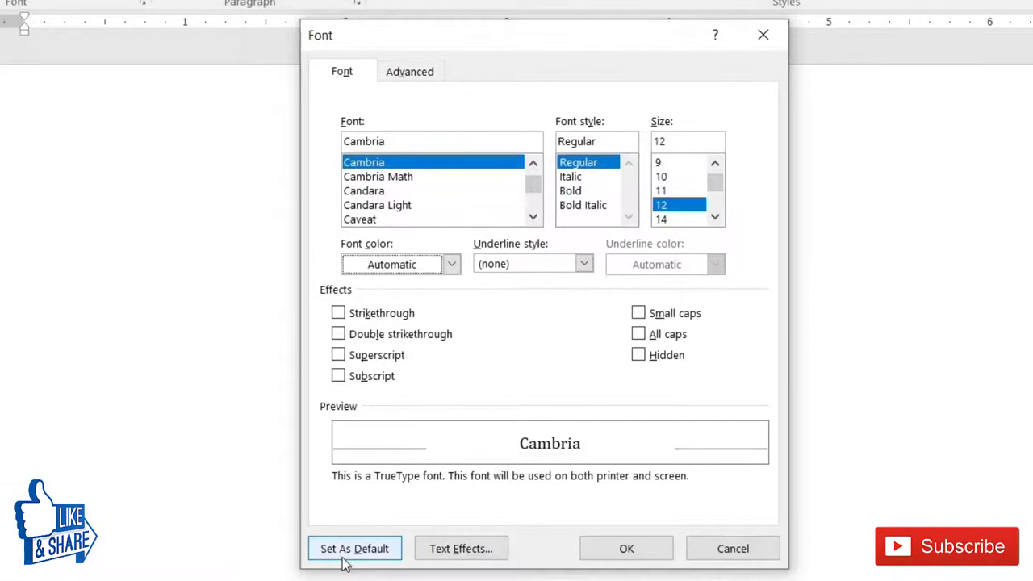
# - Set Cambria 12 pt as default for all documents based on the Normal.dotm template
pyautogui.click(355, 548)
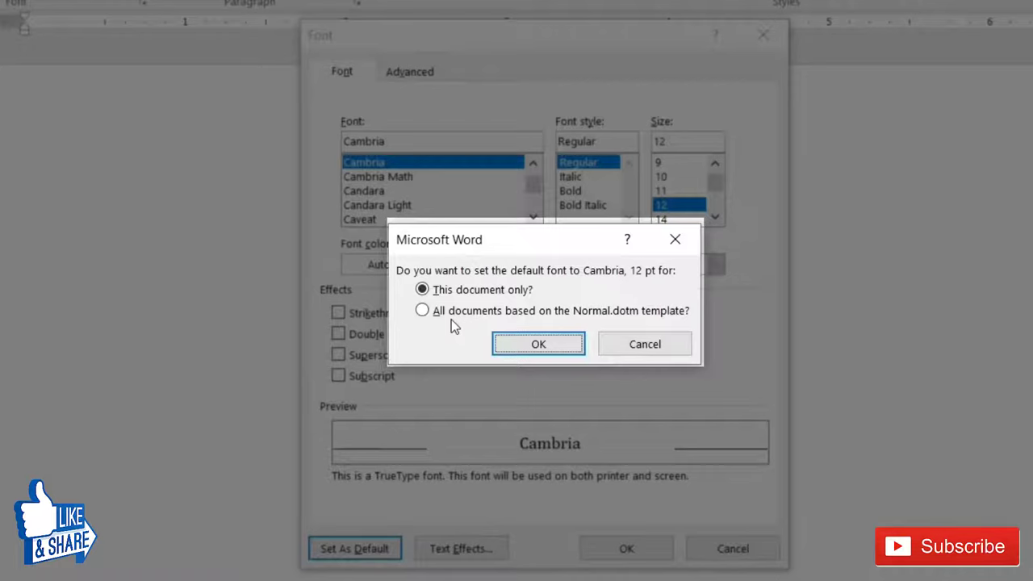
pyautogui.click(421, 310)
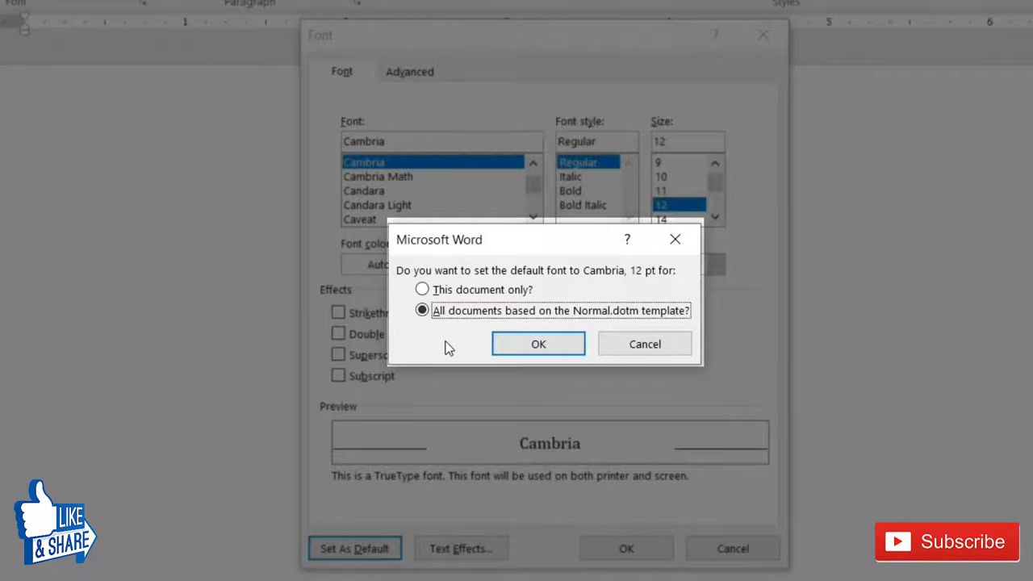
pyautogui.click(539, 344)
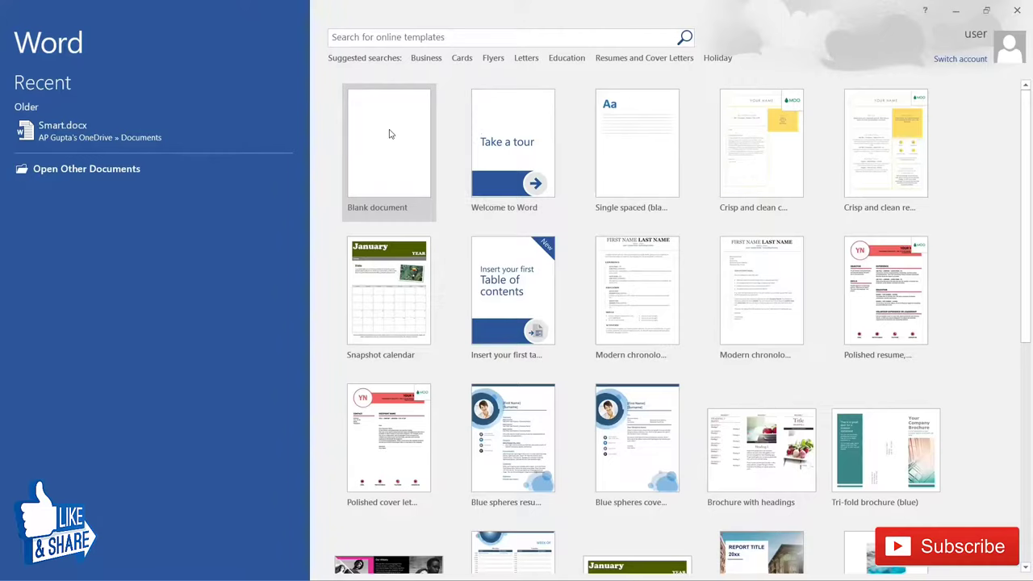
# - Create a new blank document and confirm it opens in Cambria 12 pt
pyautogui.click(389, 142)
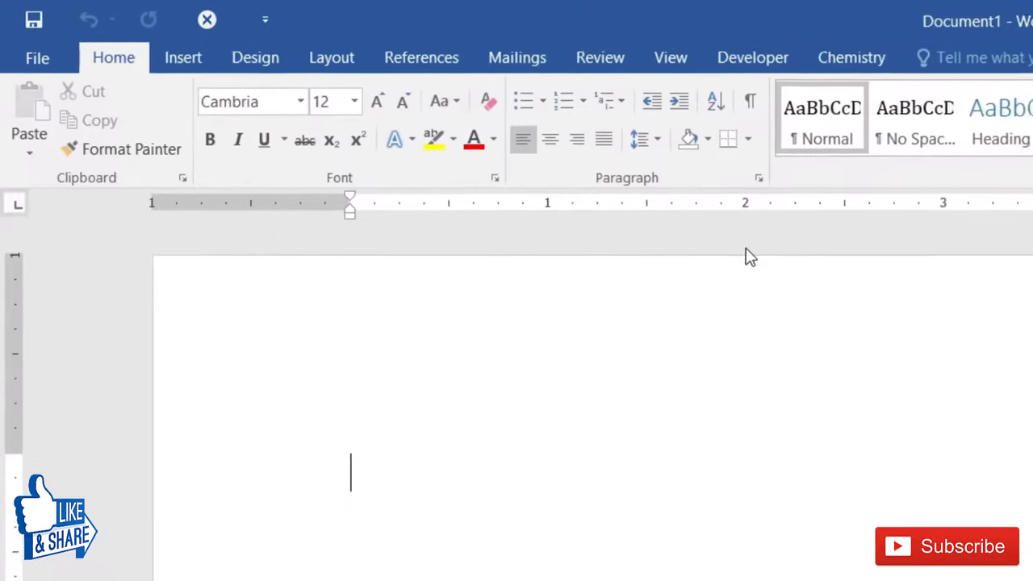